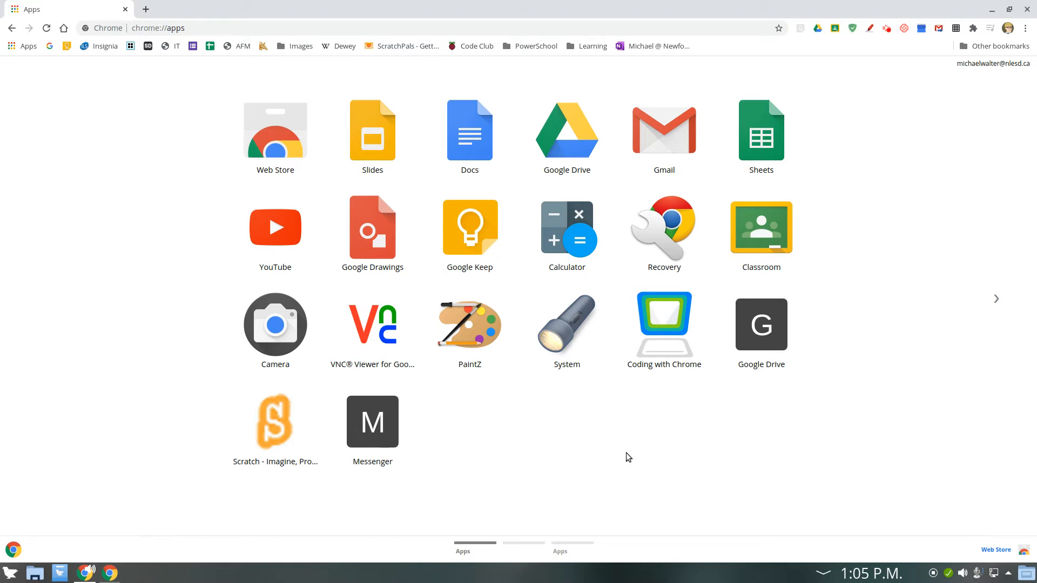
{"action": "mouse_move", "coordinate": [640, 484]}
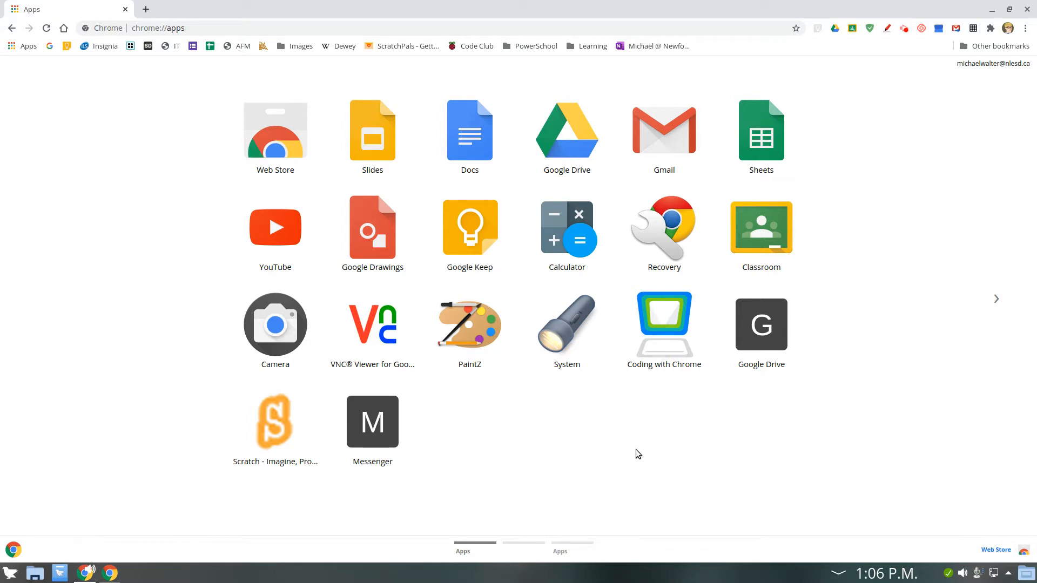
{"action": "mouse_move", "coordinate": [55, 165]}
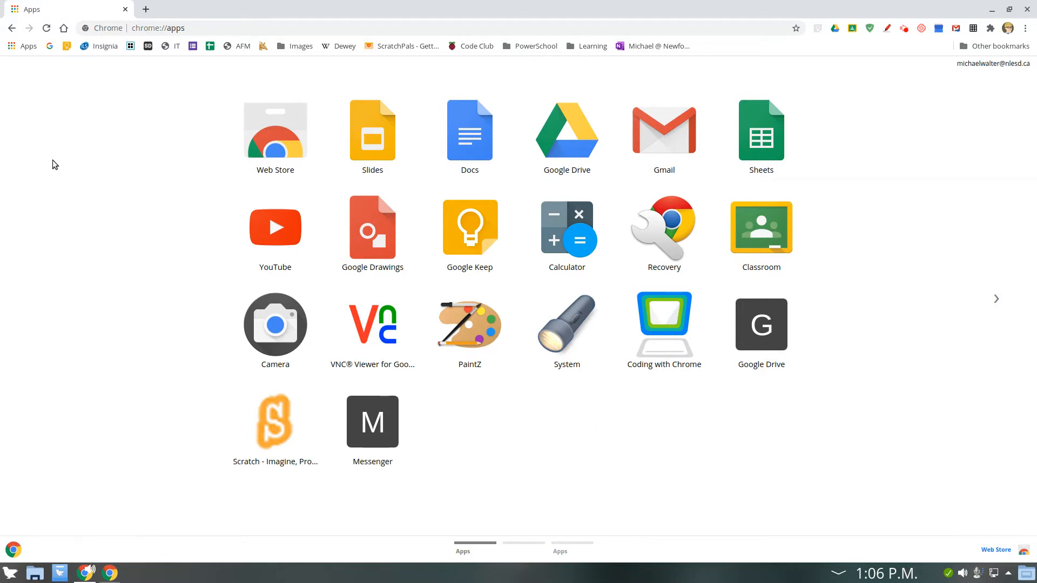
{"action": "mouse_move", "coordinate": [45, 132]}
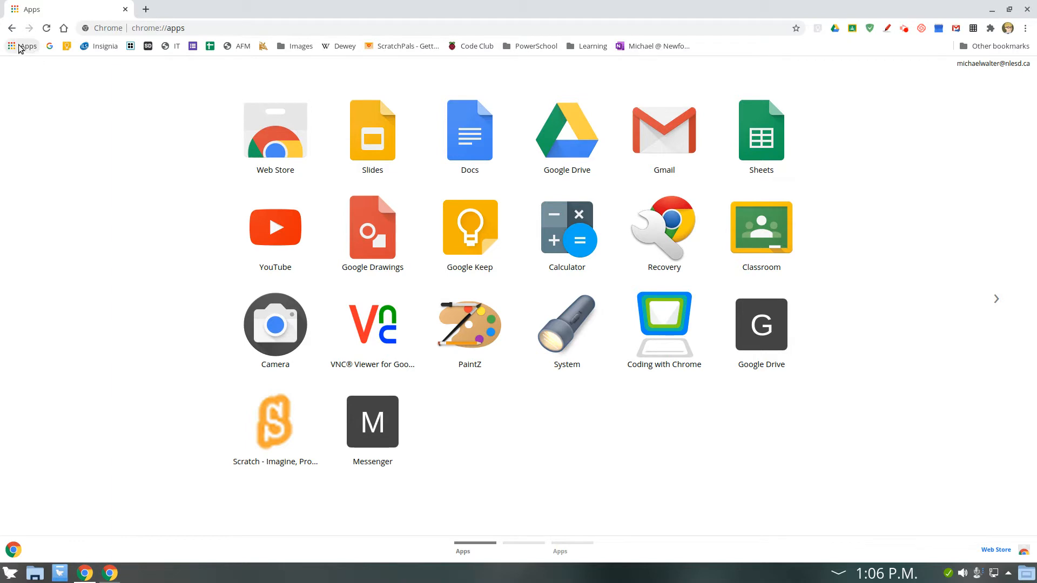
Step: Open the Gmail inbox and bring up the Google apps launcher
{"action": "left_click", "coordinate": [663, 130]}
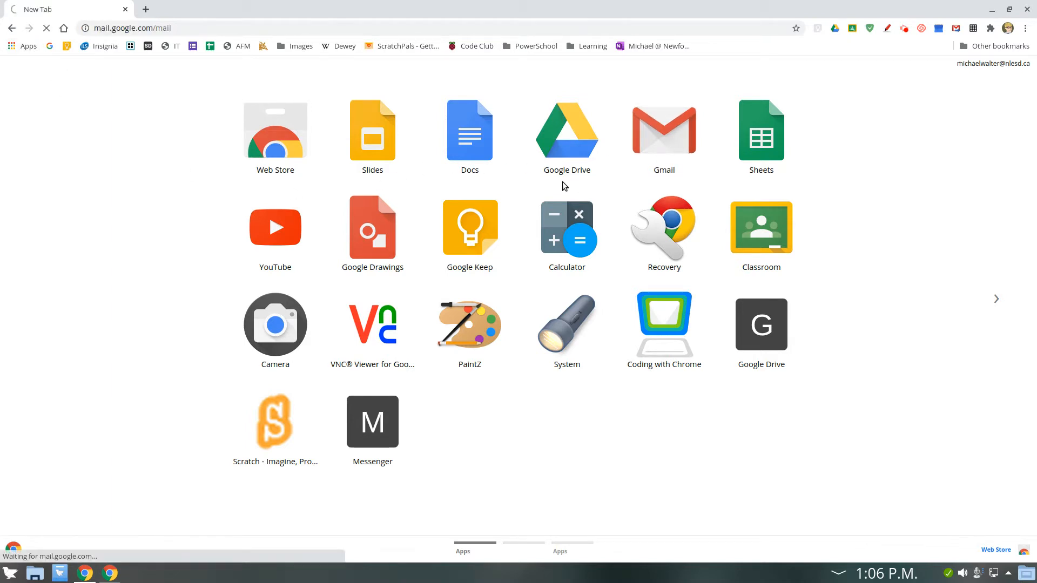
{"action": "left_click", "coordinate": [663, 129]}
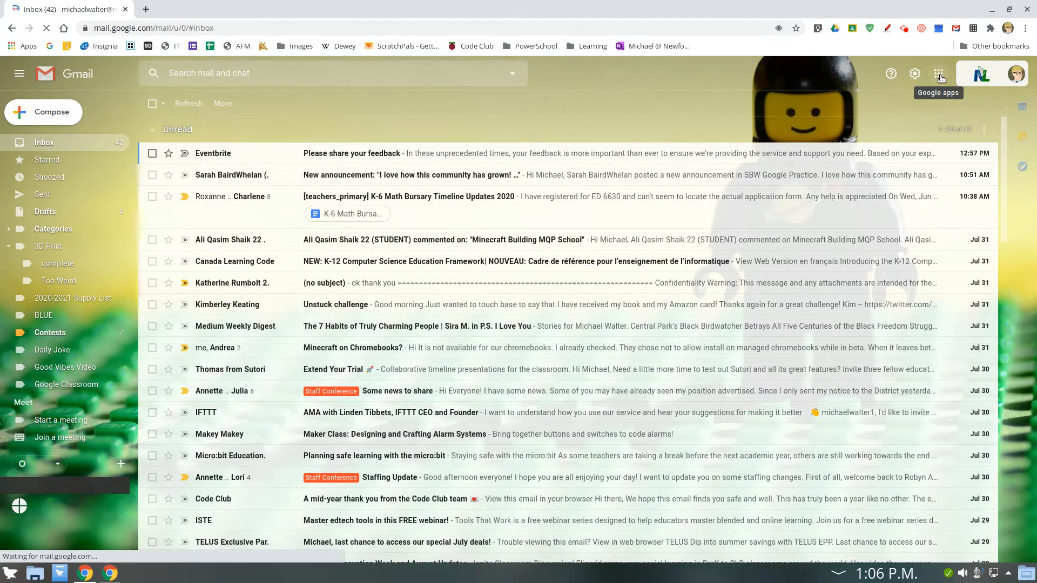
{"action": "left_click", "coordinate": [939, 74]}
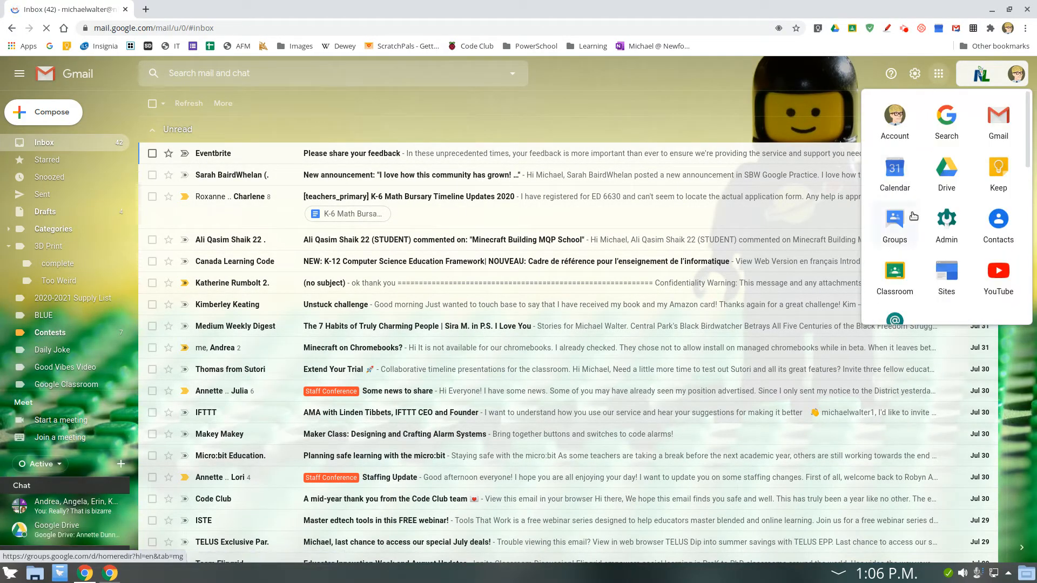
Step: Go to Google Groups and open the Mary Queen of Peace Elementary 345 community group
{"action": "left_click", "coordinate": [894, 221]}
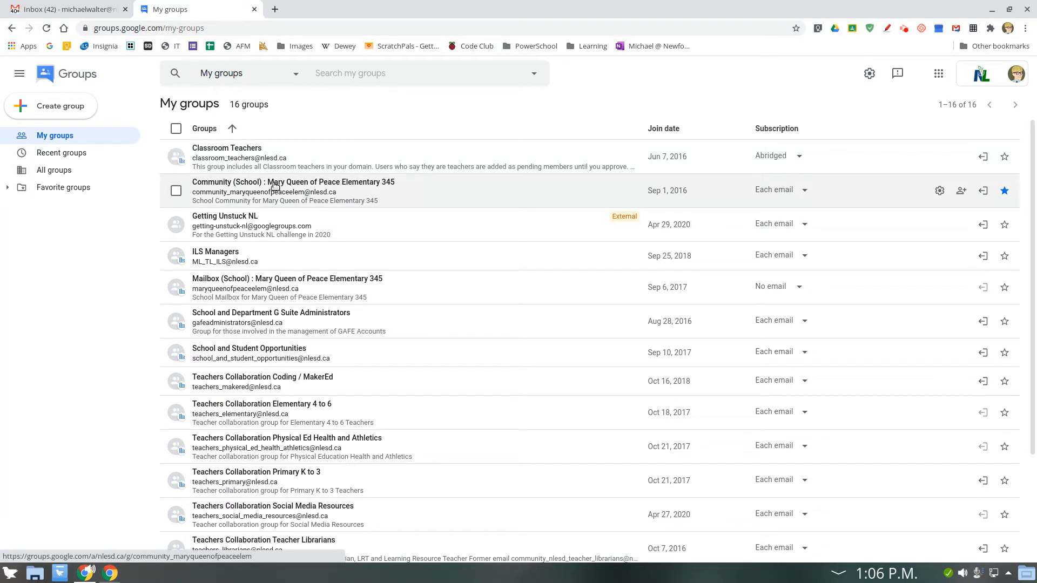
{"action": "mouse_move", "coordinate": [374, 188]}
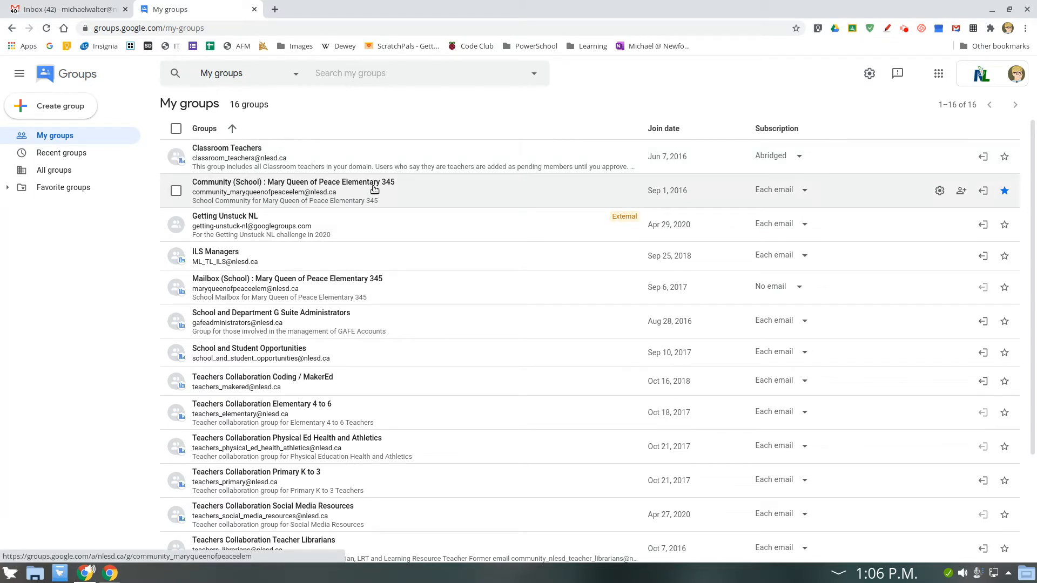
{"action": "mouse_move", "coordinate": [330, 190]}
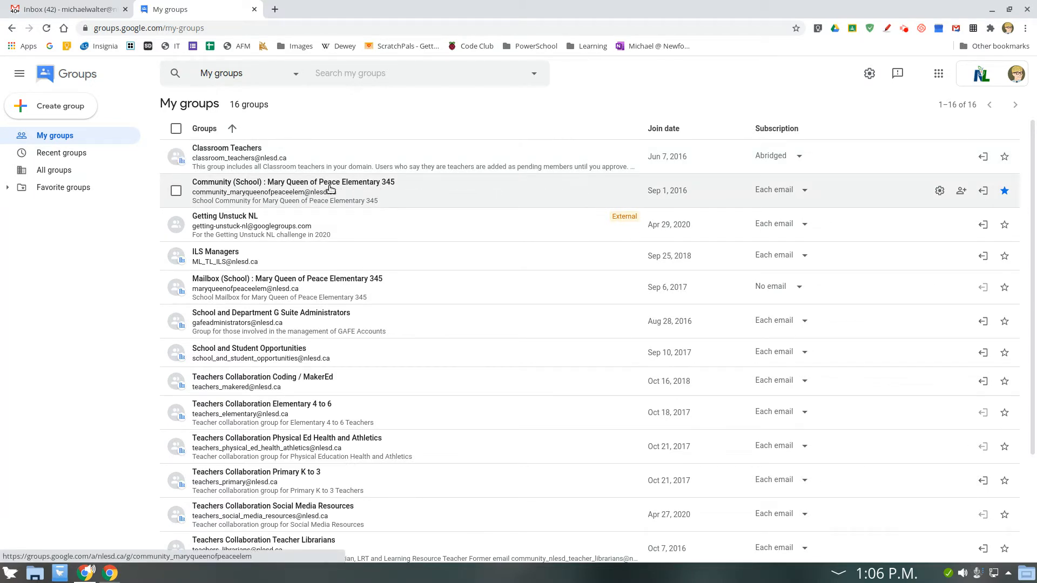
{"action": "left_click", "coordinate": [292, 182]}
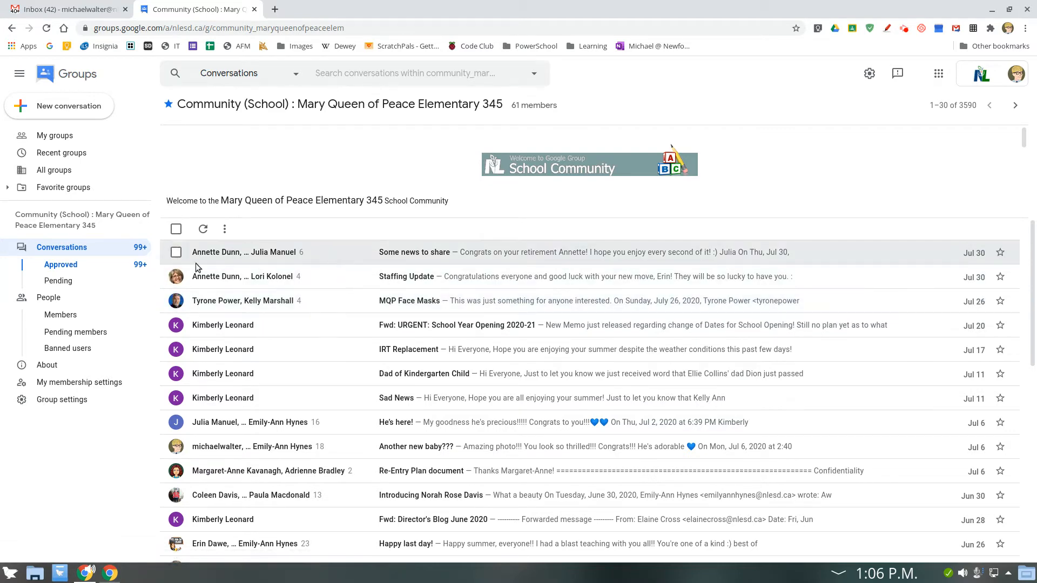
Step: Show the group's 61-member list and select the first member
{"action": "left_click", "coordinate": [60, 315]}
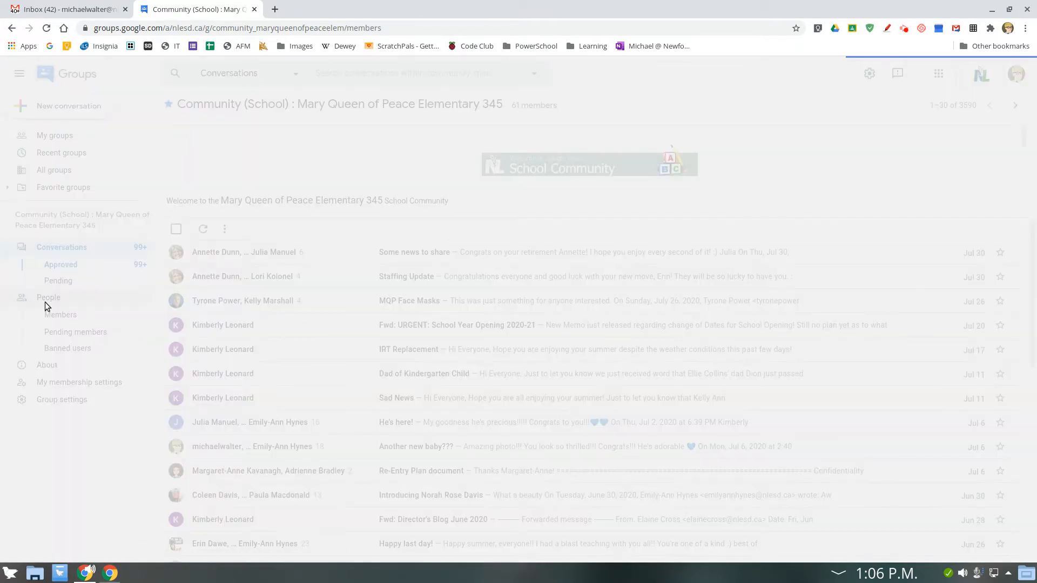
{"action": "left_click", "coordinate": [60, 315]}
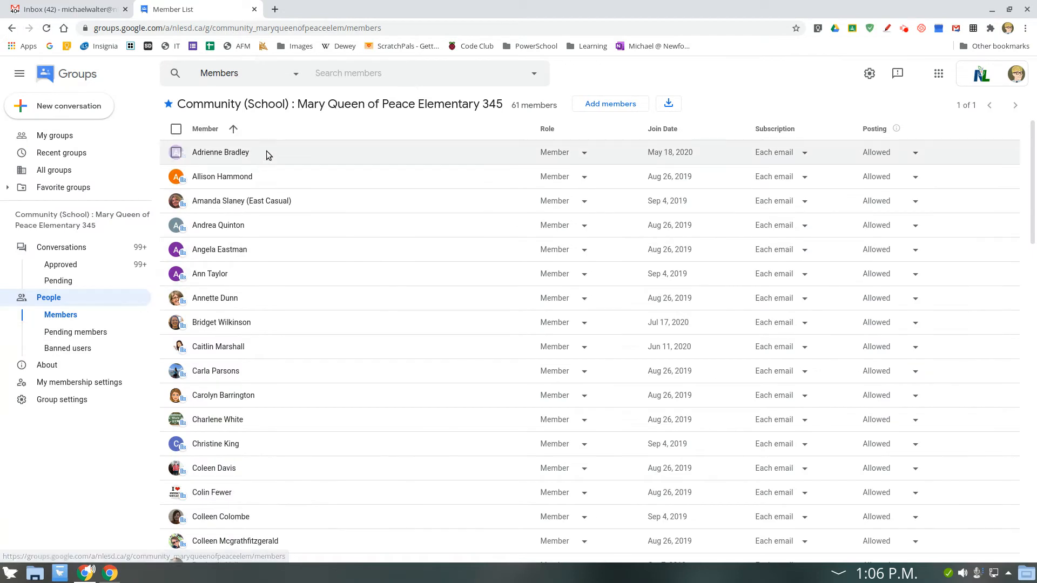
{"action": "mouse_move", "coordinate": [400, 322]}
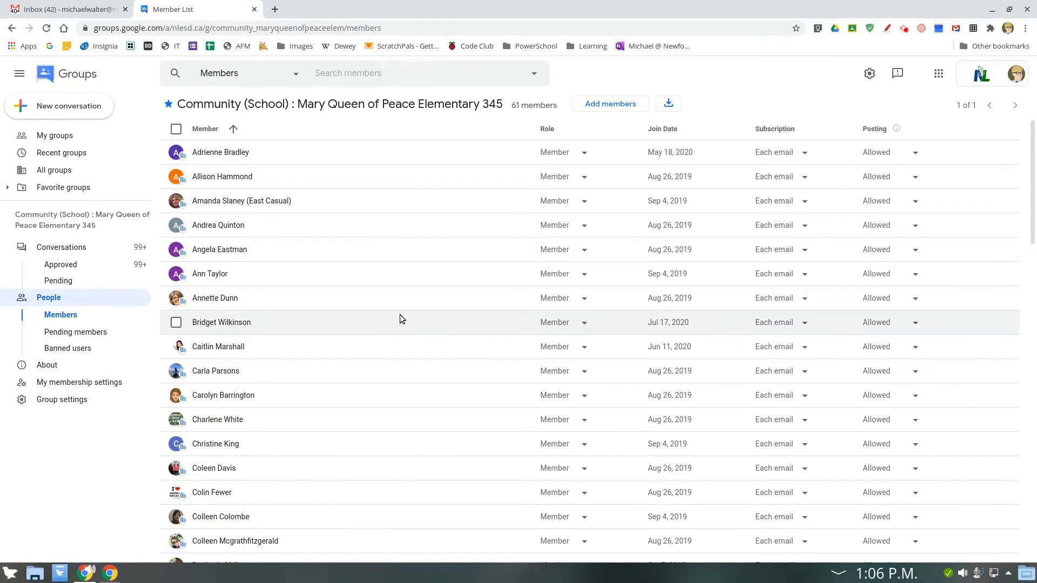
{"action": "mouse_move", "coordinate": [427, 224]}
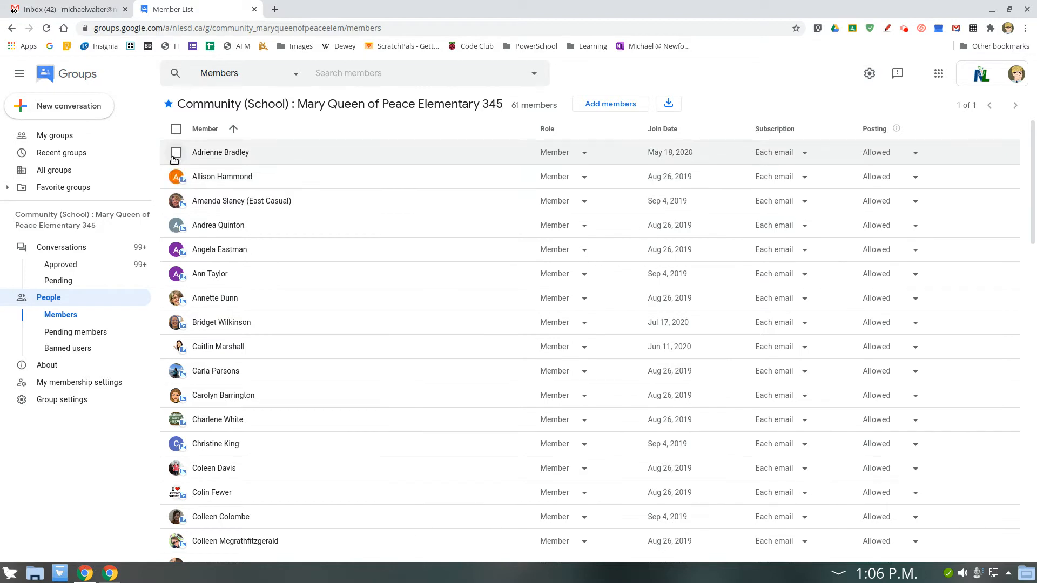
{"action": "left_click", "coordinate": [176, 153]}
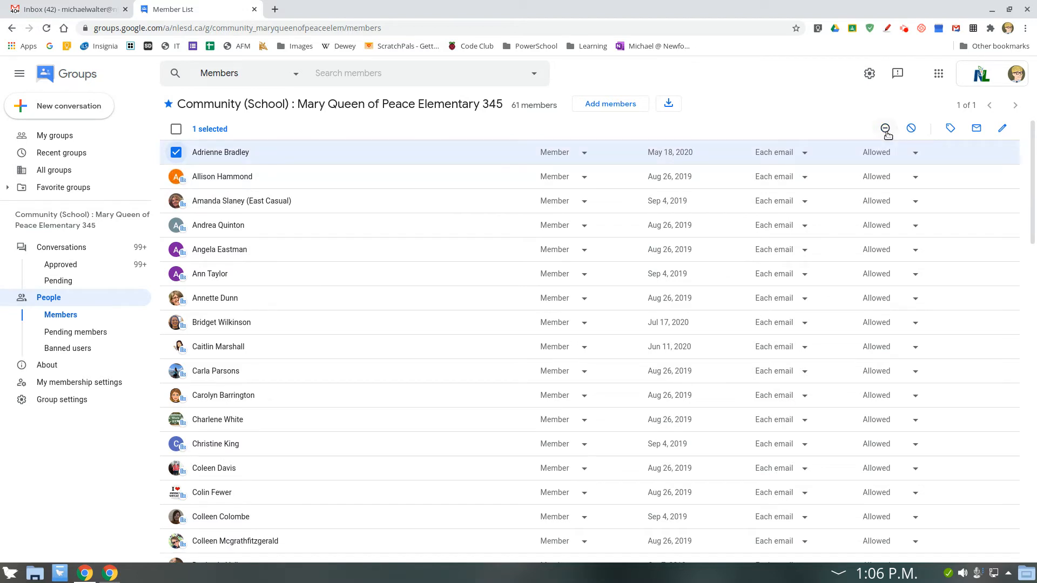
{"action": "mouse_move", "coordinate": [885, 128]}
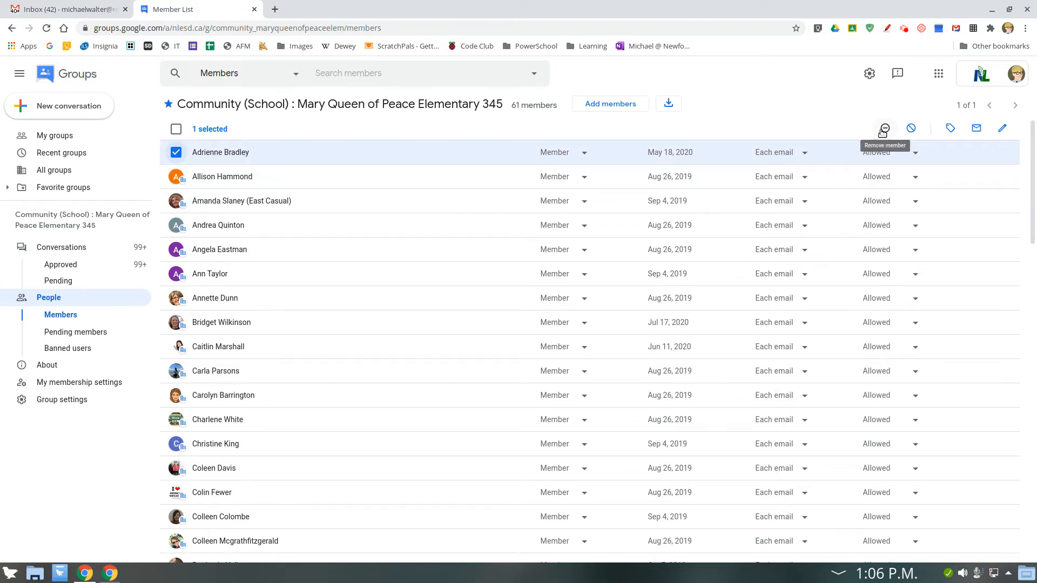
{"action": "mouse_move", "coordinate": [911, 129]}
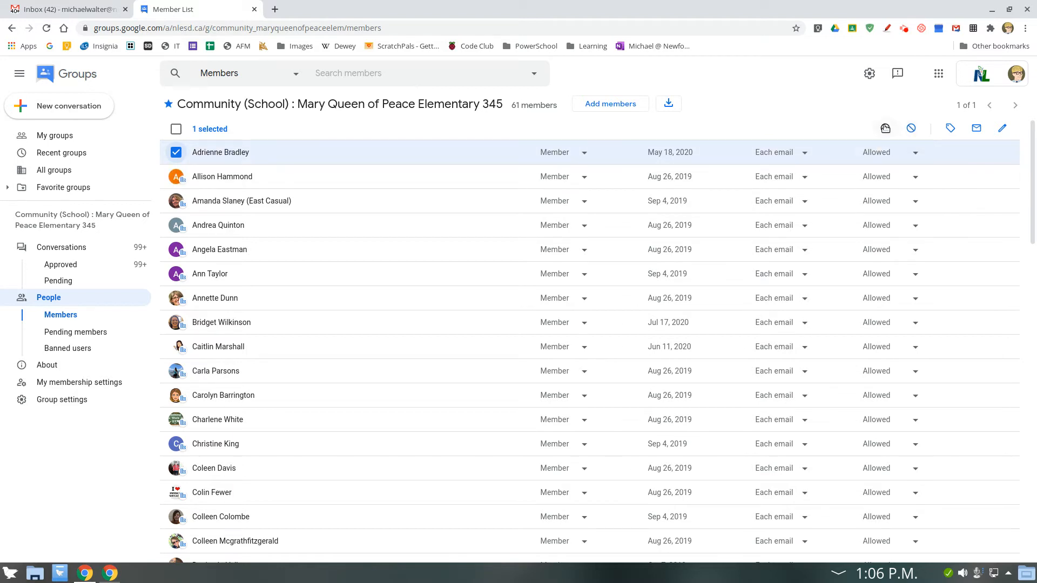
{"action": "mouse_move", "coordinate": [884, 128]}
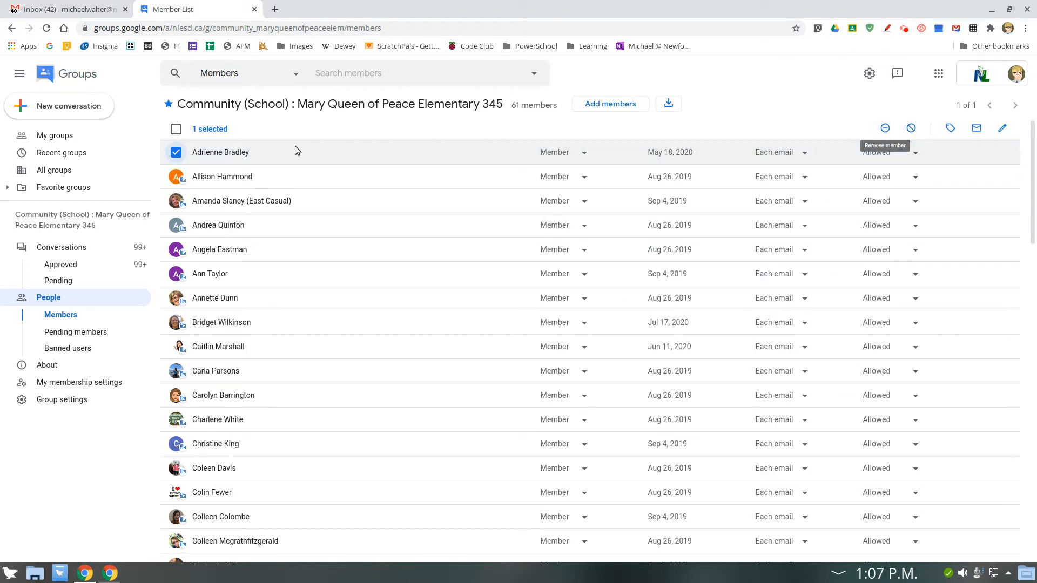
{"action": "left_click", "coordinate": [176, 152]}
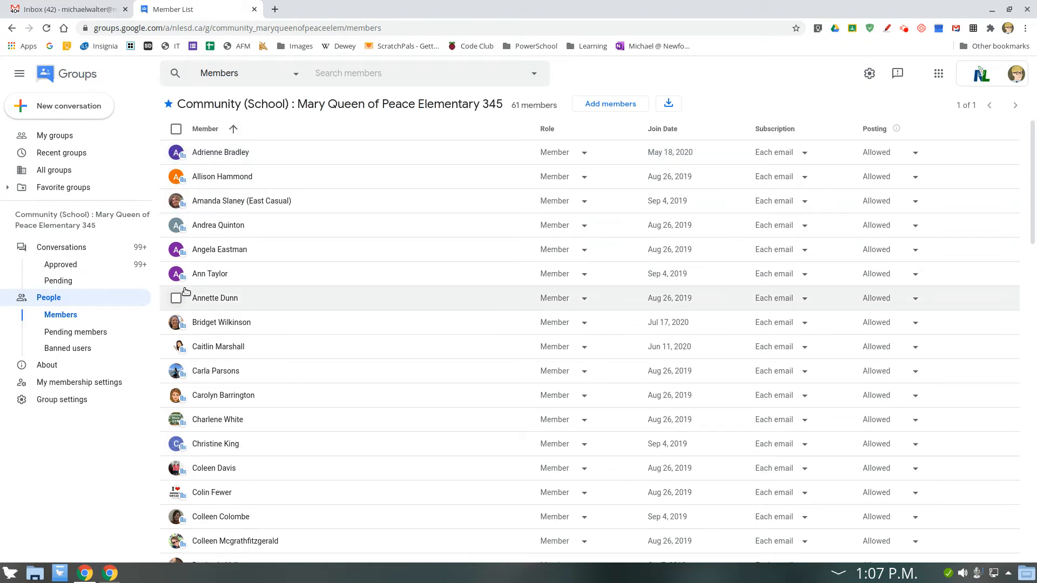
{"action": "mouse_move", "coordinate": [76, 332]}
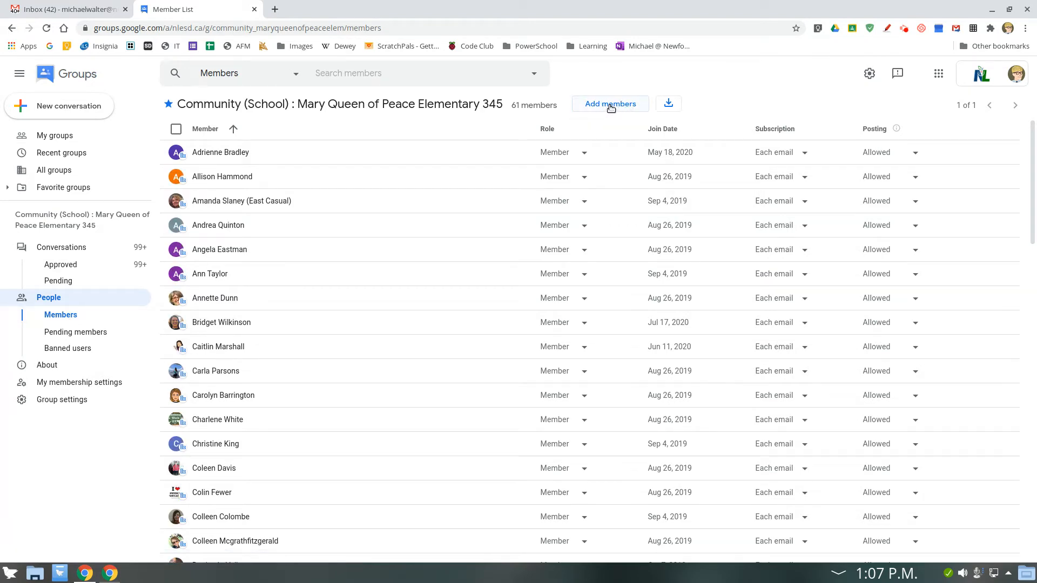
{"action": "left_click", "coordinate": [610, 103]}
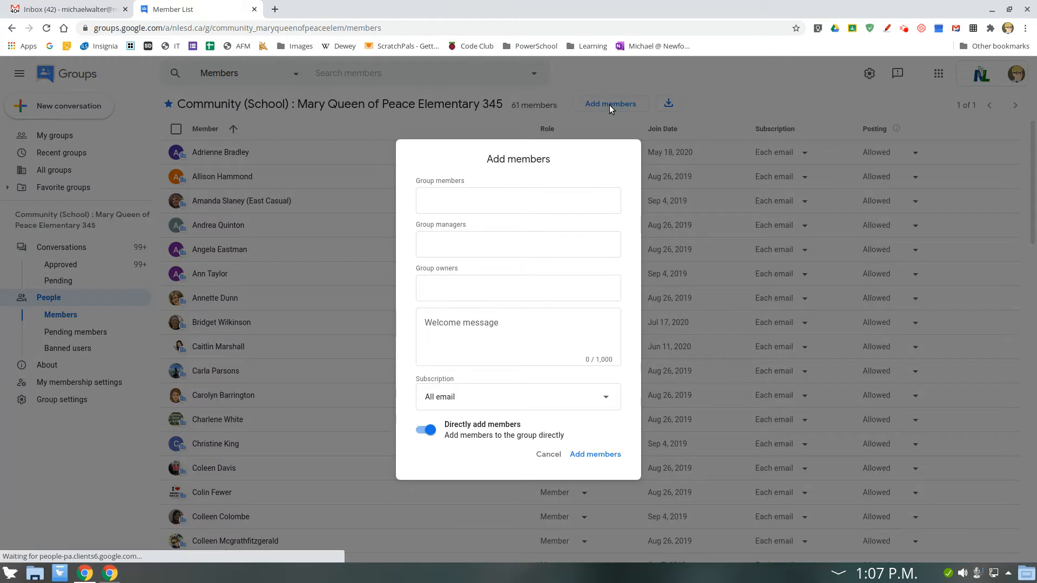
{"action": "left_click", "coordinate": [518, 200]}
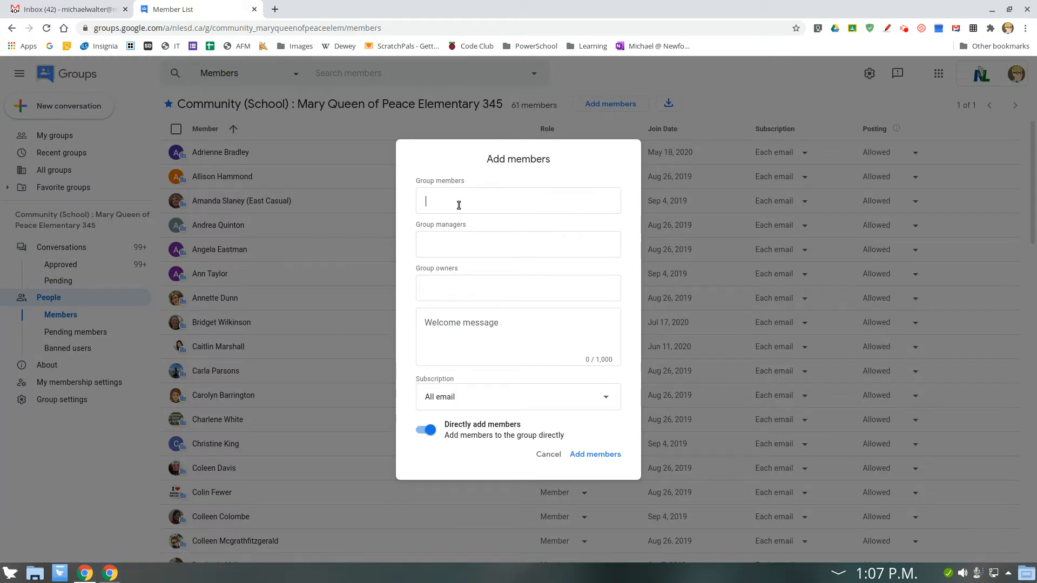
{"action": "type", "text": "E"}
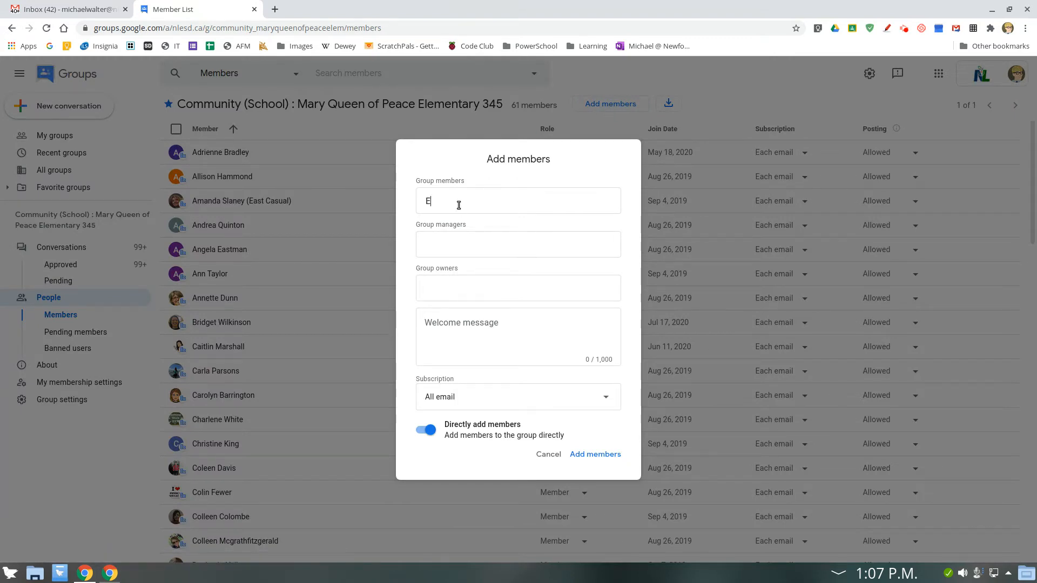
{"action": "type", "text": "rin Dawe"}
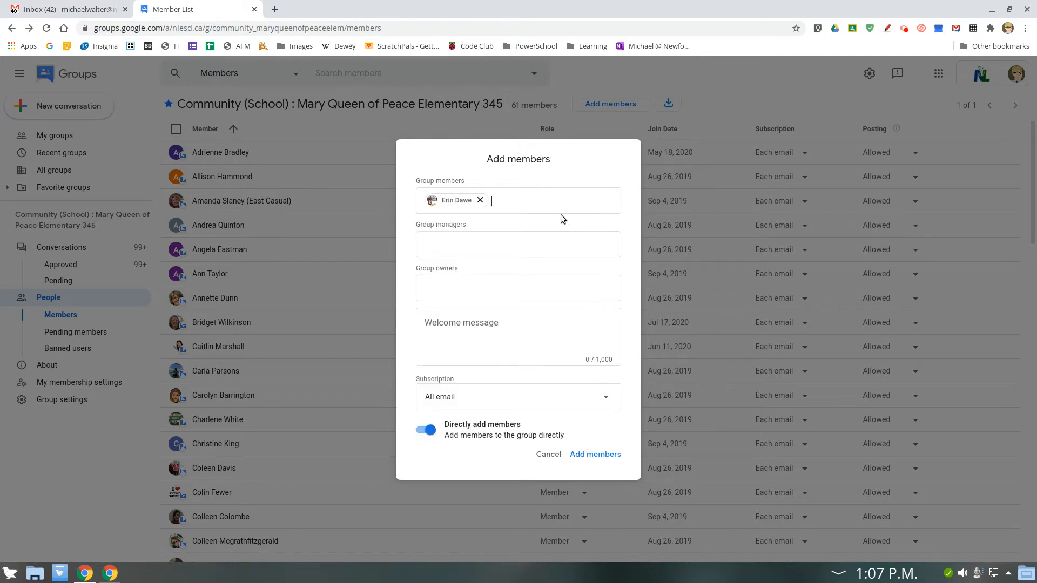
{"action": "type", "text": "Erin"}
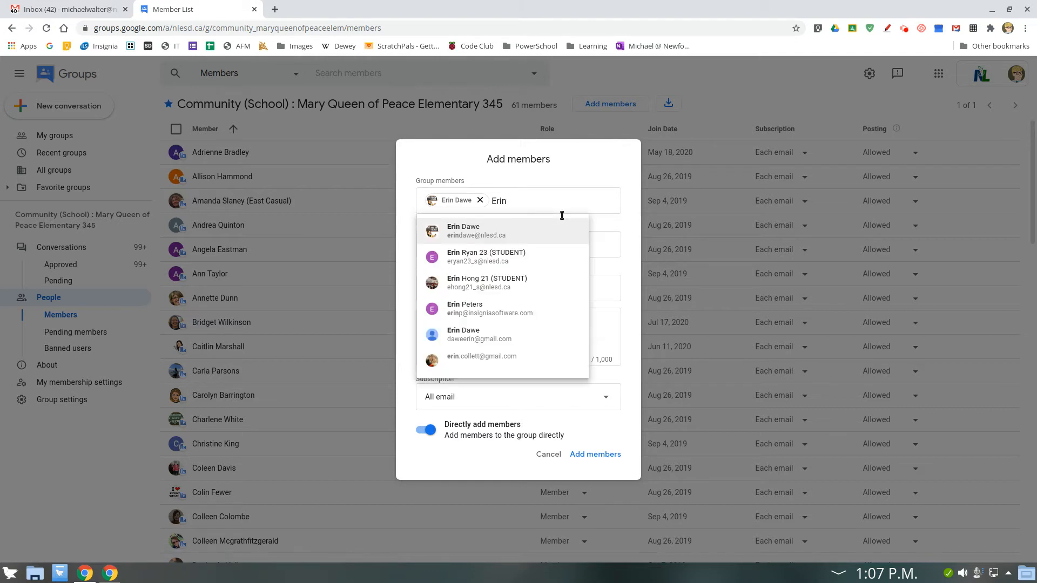
{"action": "mouse_move", "coordinate": [502, 356]}
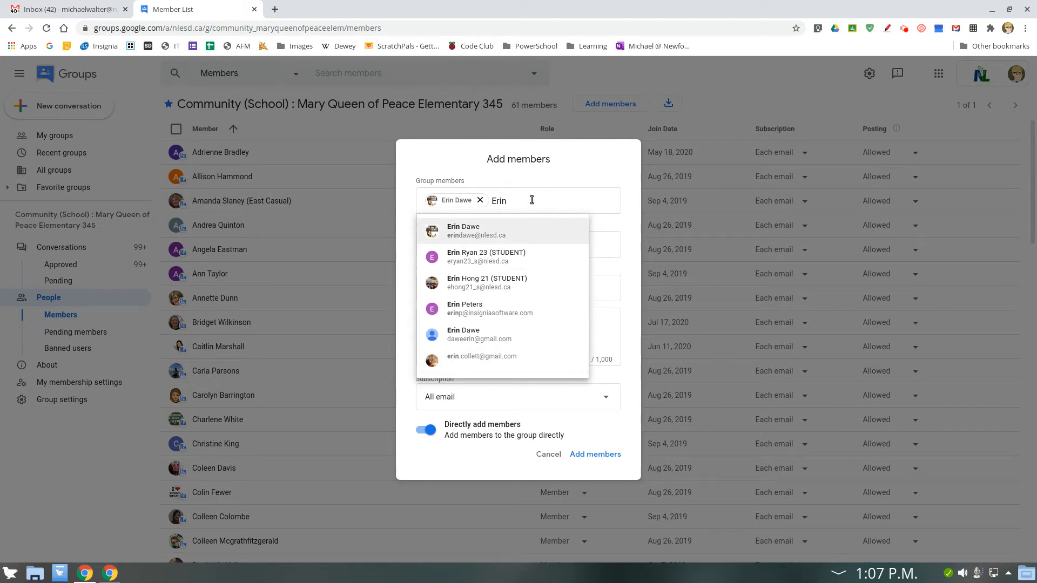
{"action": "type", "text": "Michael"}
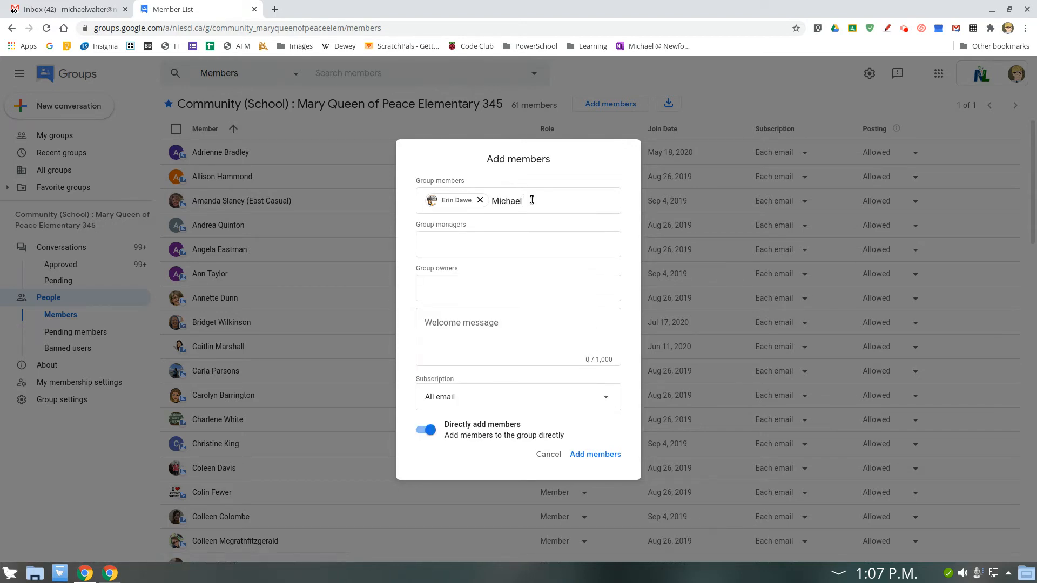
{"action": "type", "text": "Michael"}
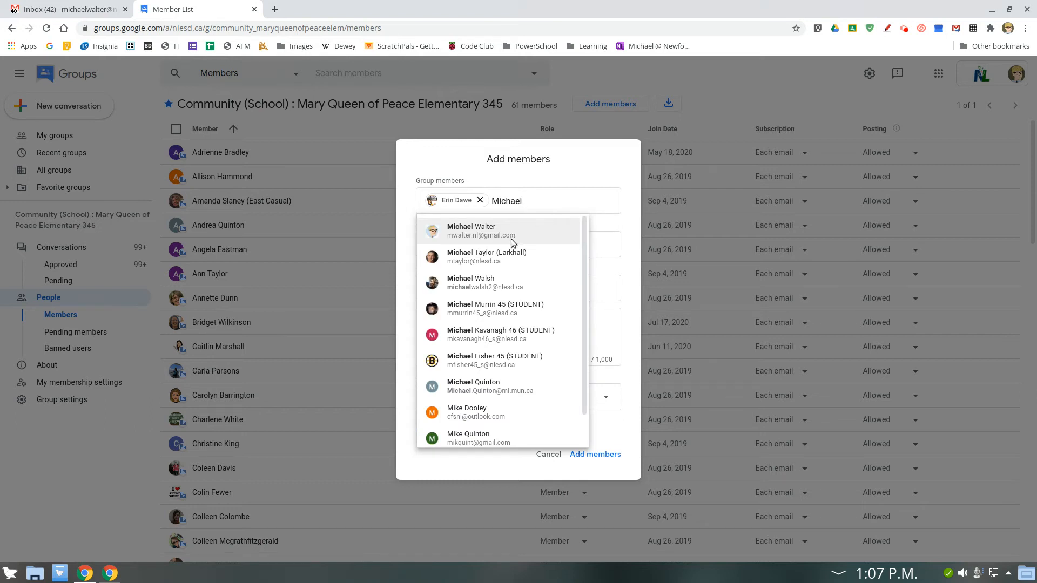
{"action": "left_click", "coordinate": [486, 256]}
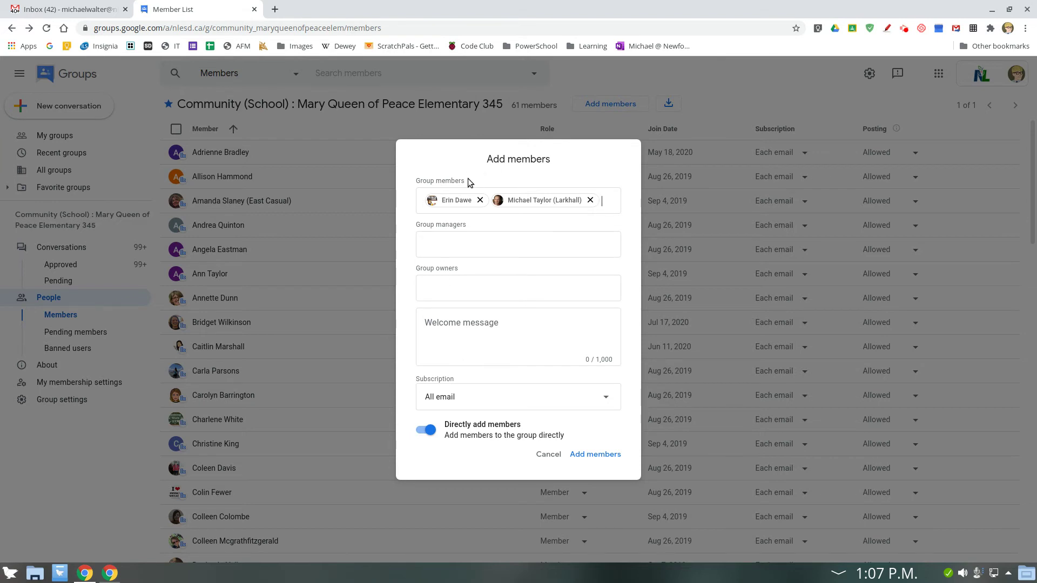
Step: Add the welcome message 'Welcome to our school!' and choose All email subscription
{"action": "left_click", "coordinate": [517, 336]}
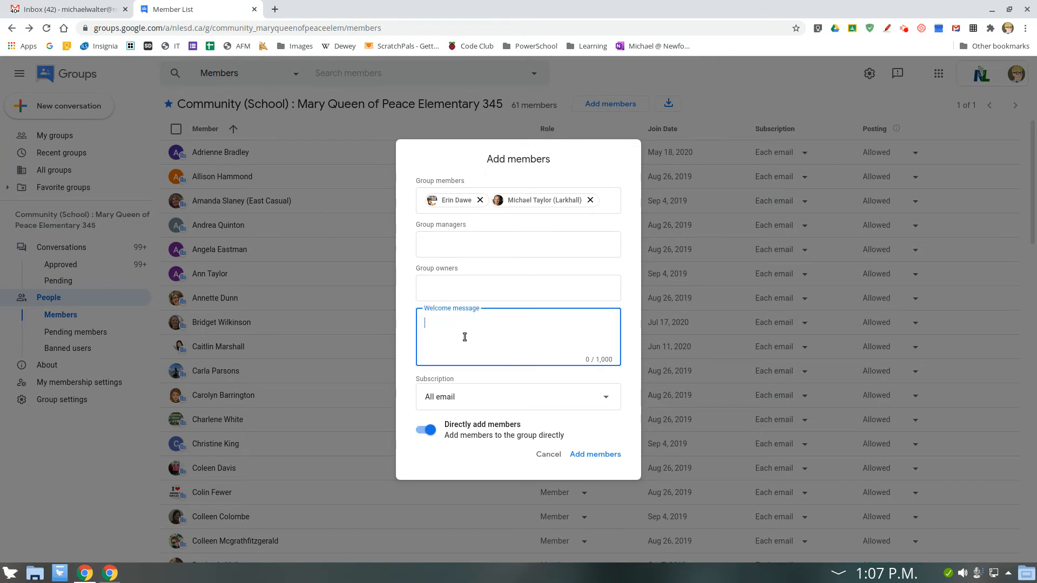
{"action": "type", "text": "Welcome to"}
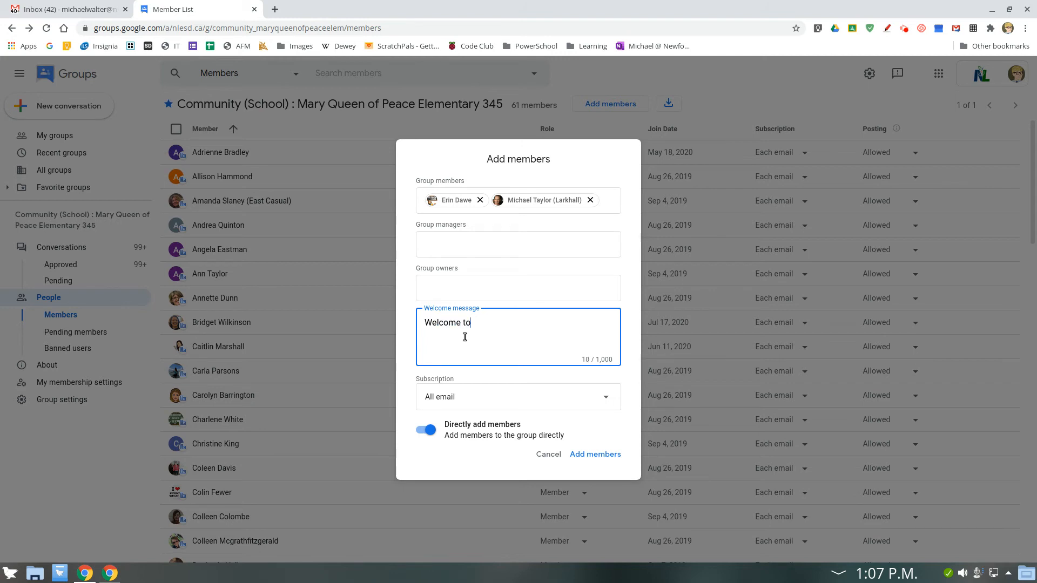
{"action": "type", "text": "our school!"}
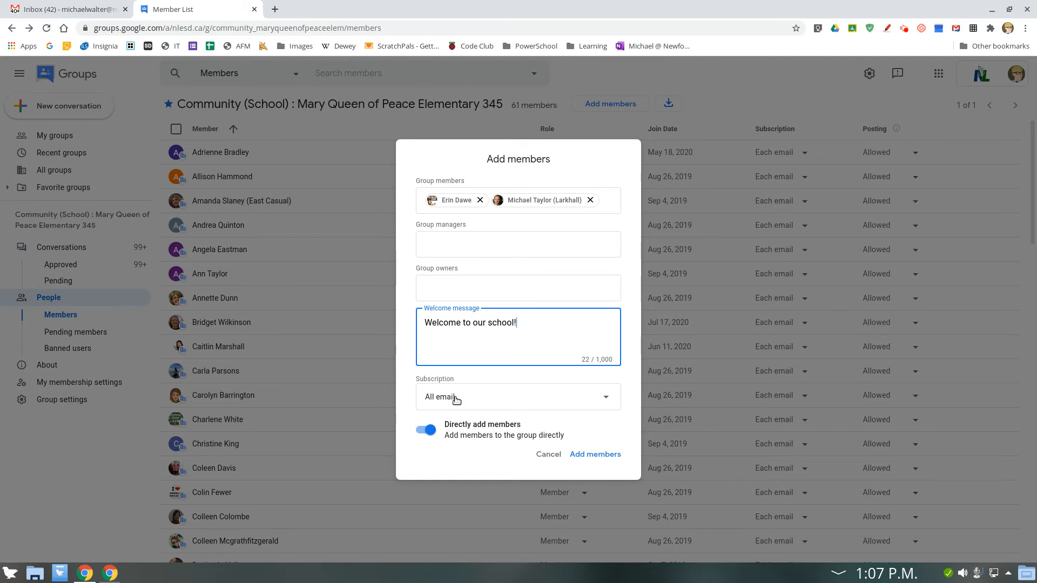
{"action": "mouse_move", "coordinate": [459, 403]}
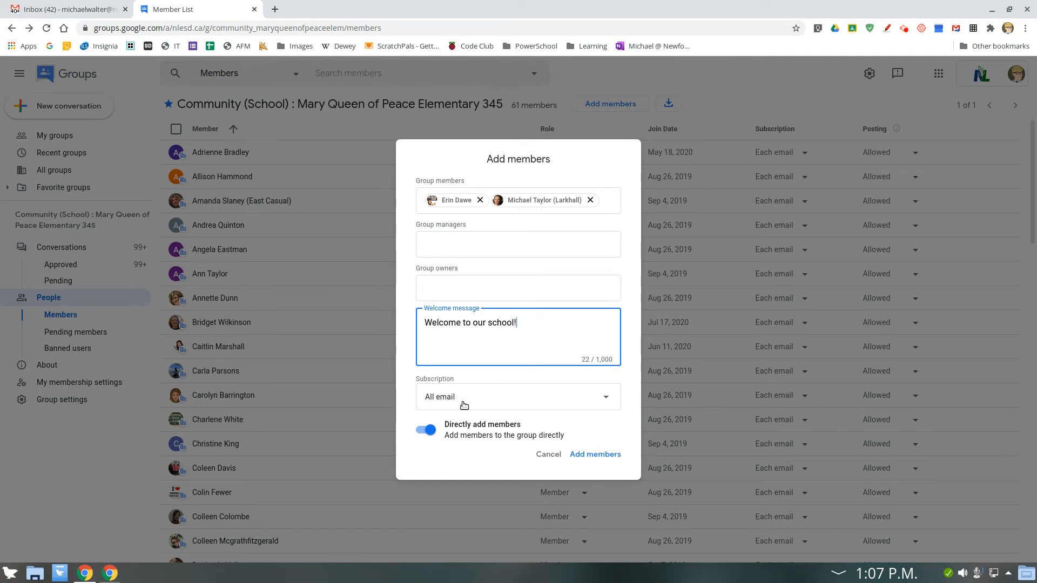
{"action": "left_click", "coordinate": [518, 397]}
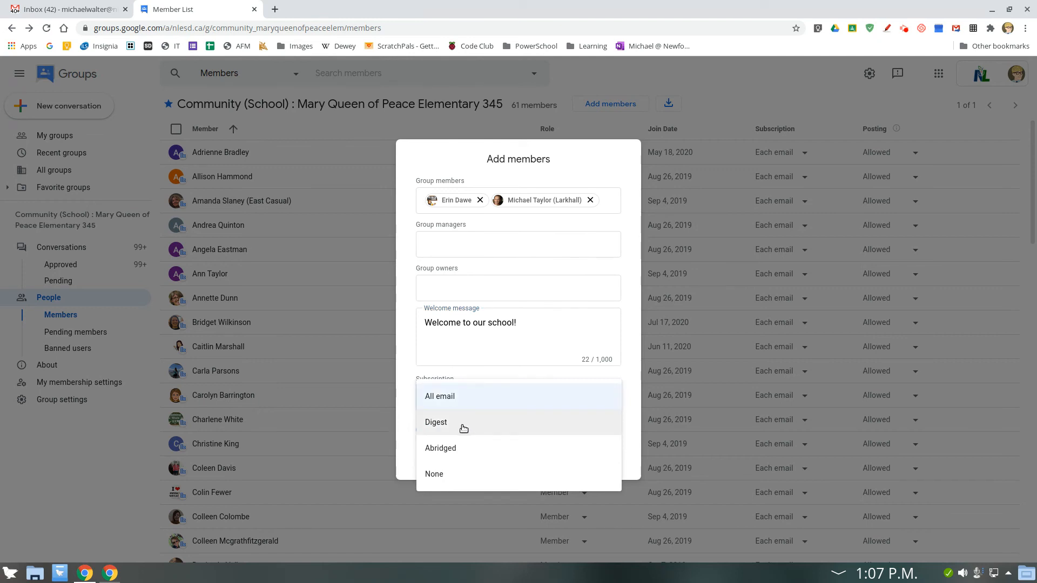
{"action": "mouse_move", "coordinate": [459, 465]}
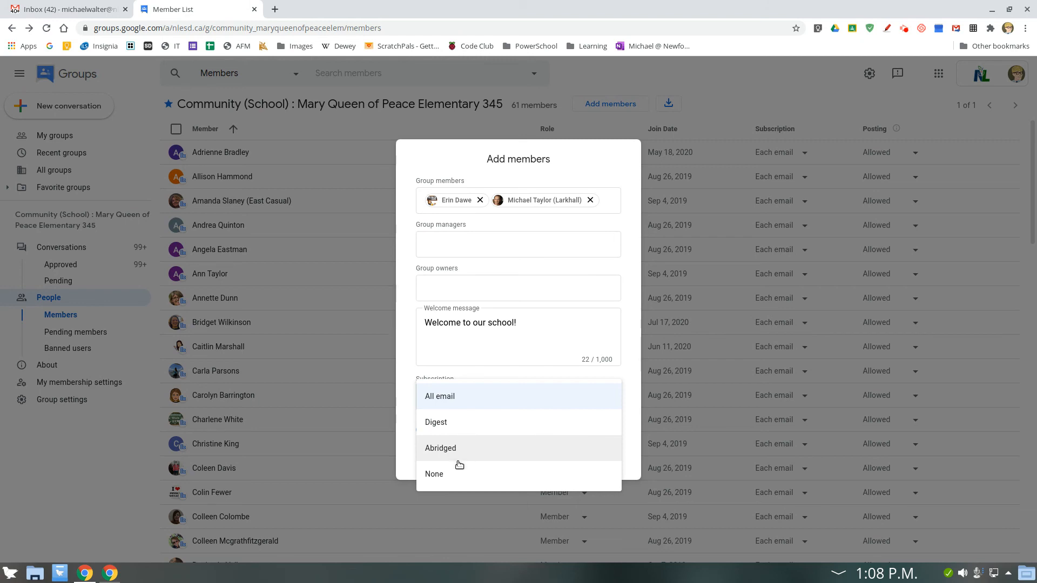
{"action": "left_click", "coordinate": [439, 396]}
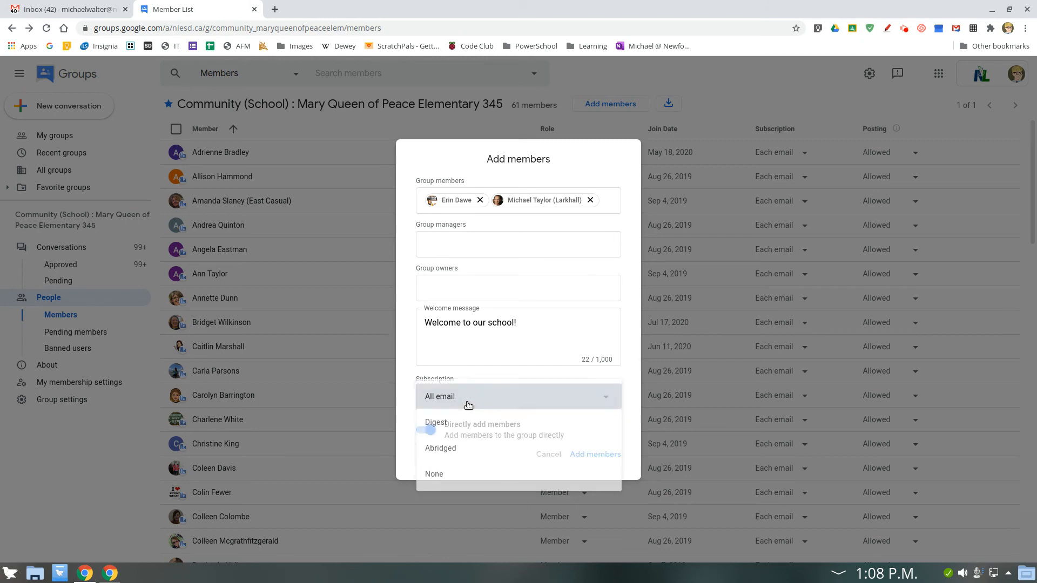